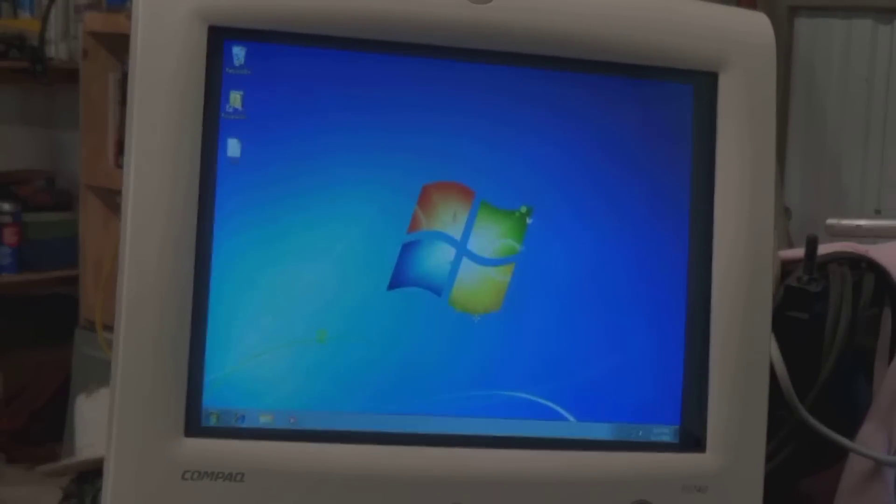
Launch Windows Explorer from the Start menu and browse Local Disk (C:)
{"action": "right_click", "coordinate": [220, 418]}
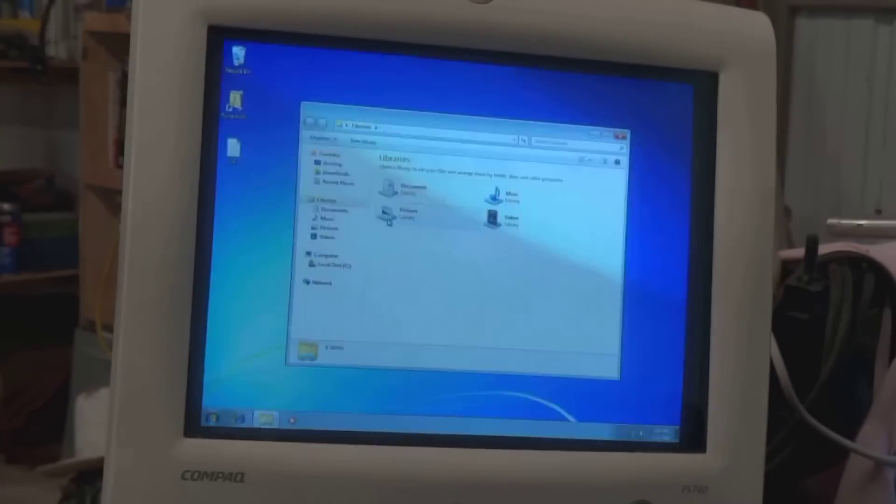
{"action": "left_click", "coordinate": [333, 266]}
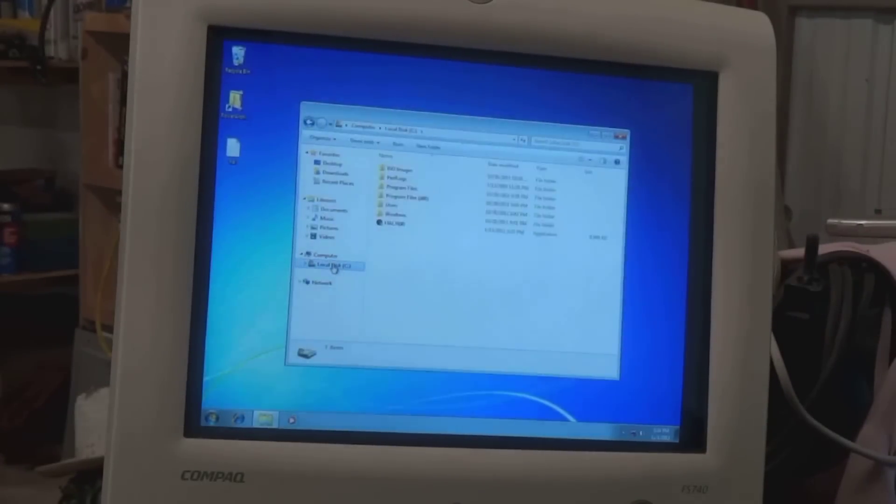